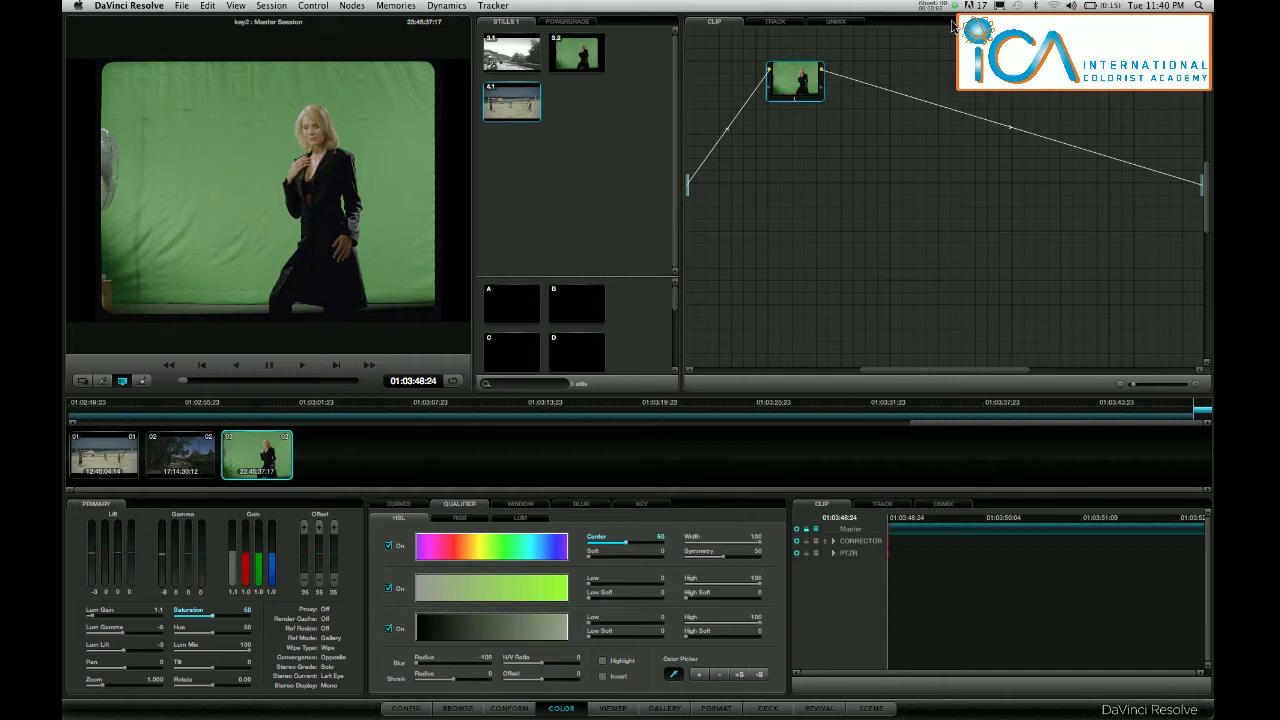
pyautogui.moveTo(944, 199)
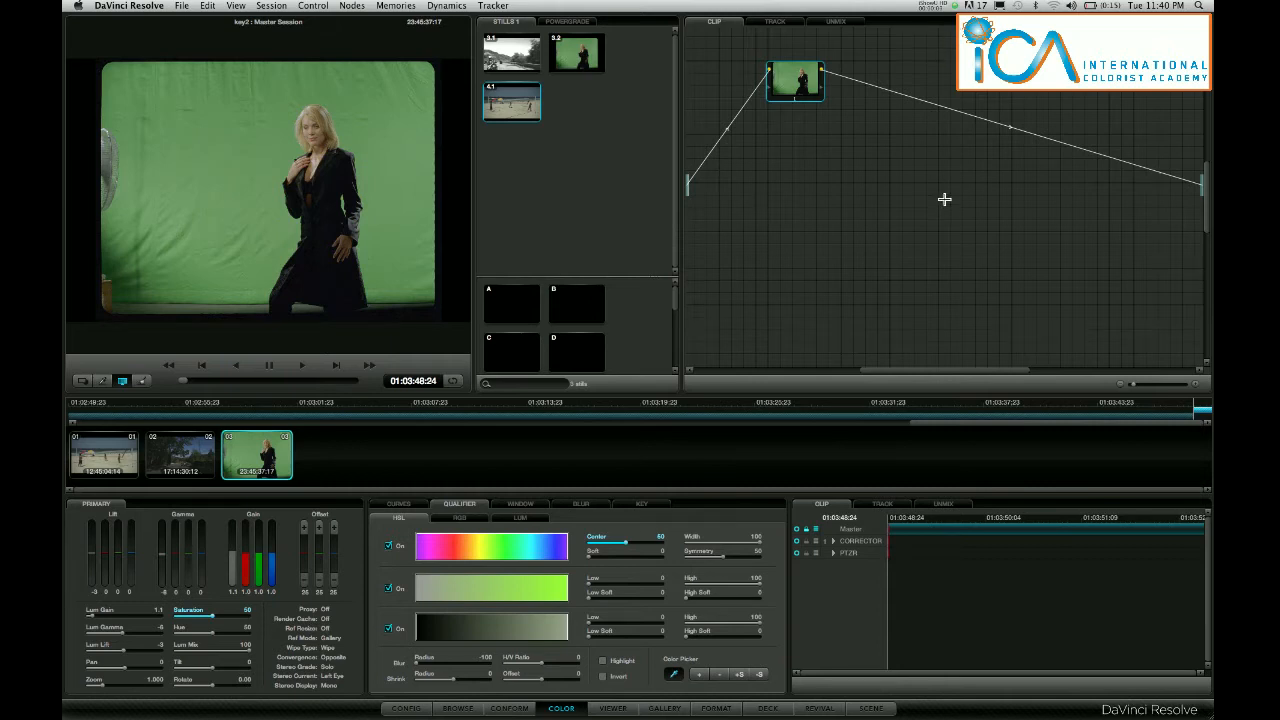
pyautogui.moveTo(398, 219)
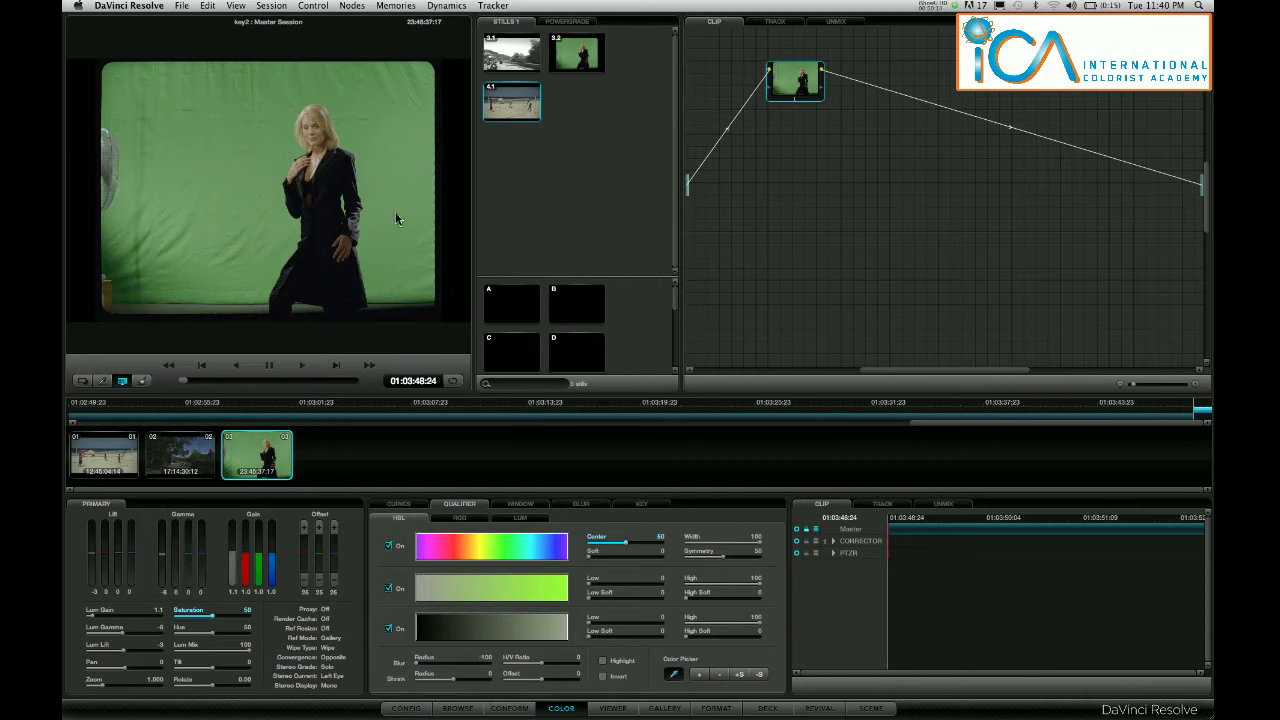
pyautogui.moveTo(789, 137)
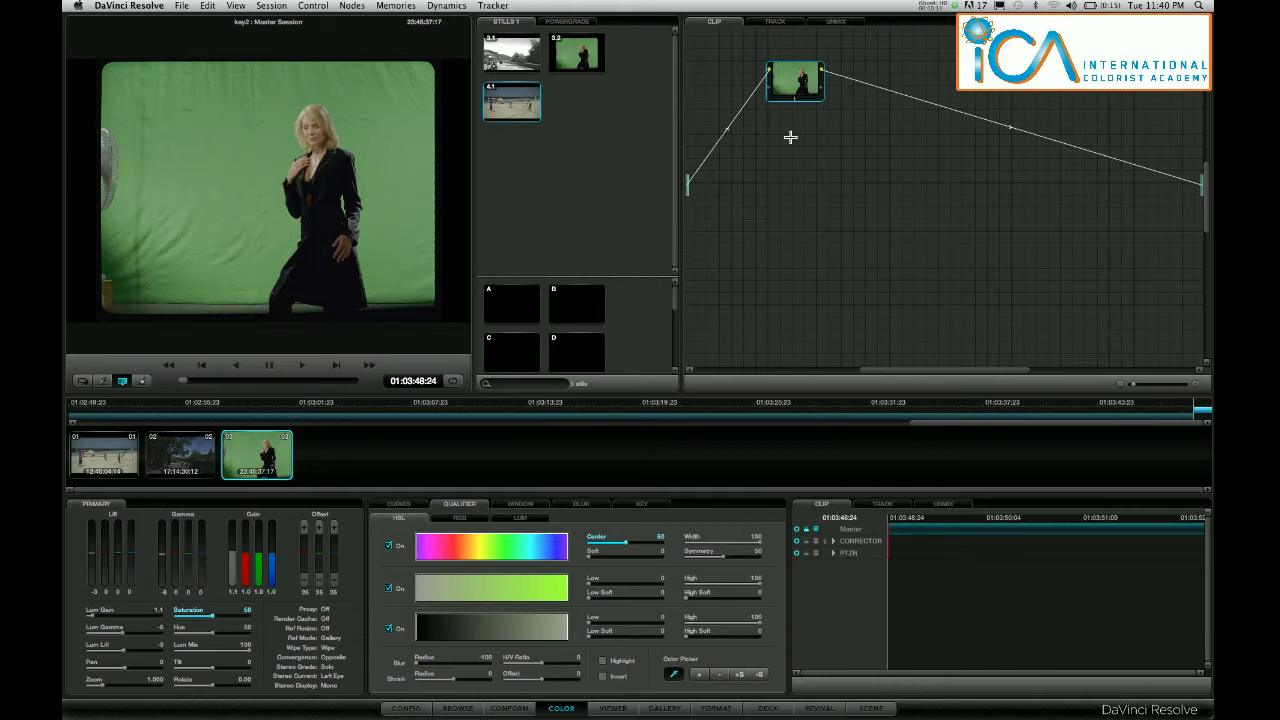
# - Add serial node 2 from the Nodes menu and select the green backdrop for qualifying
pyautogui.click(350, 5)
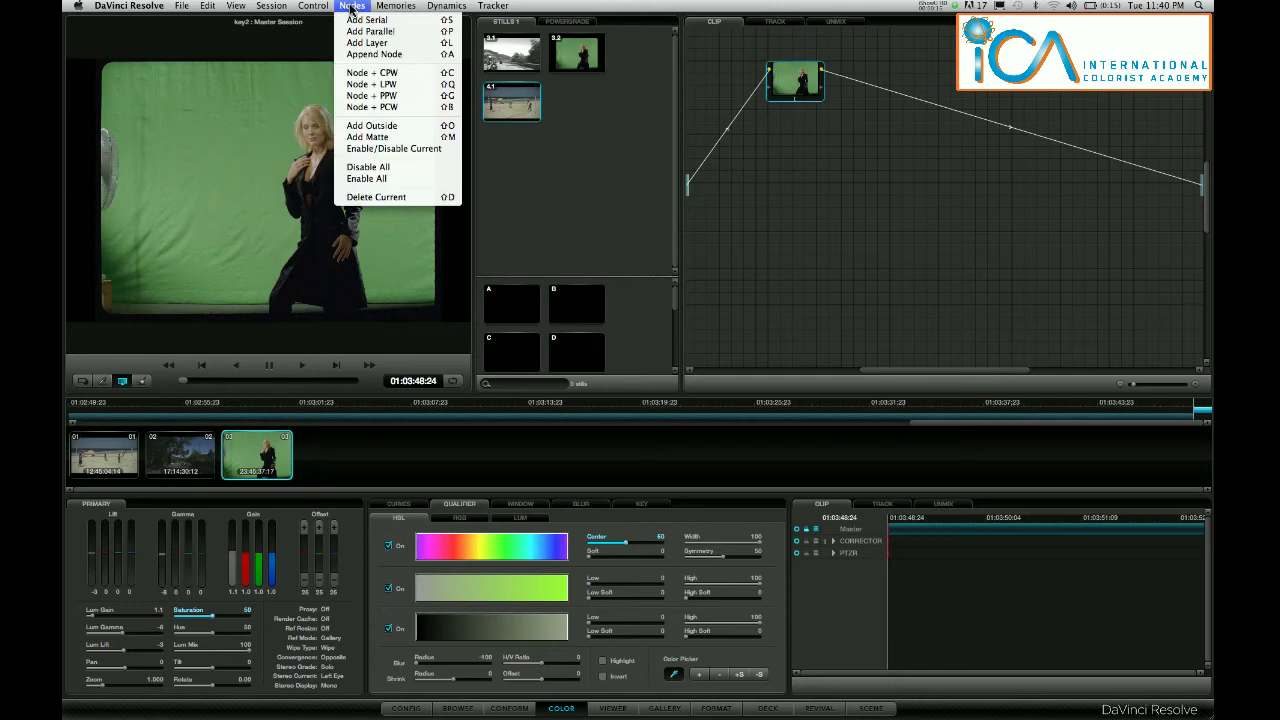
pyautogui.click(365, 18)
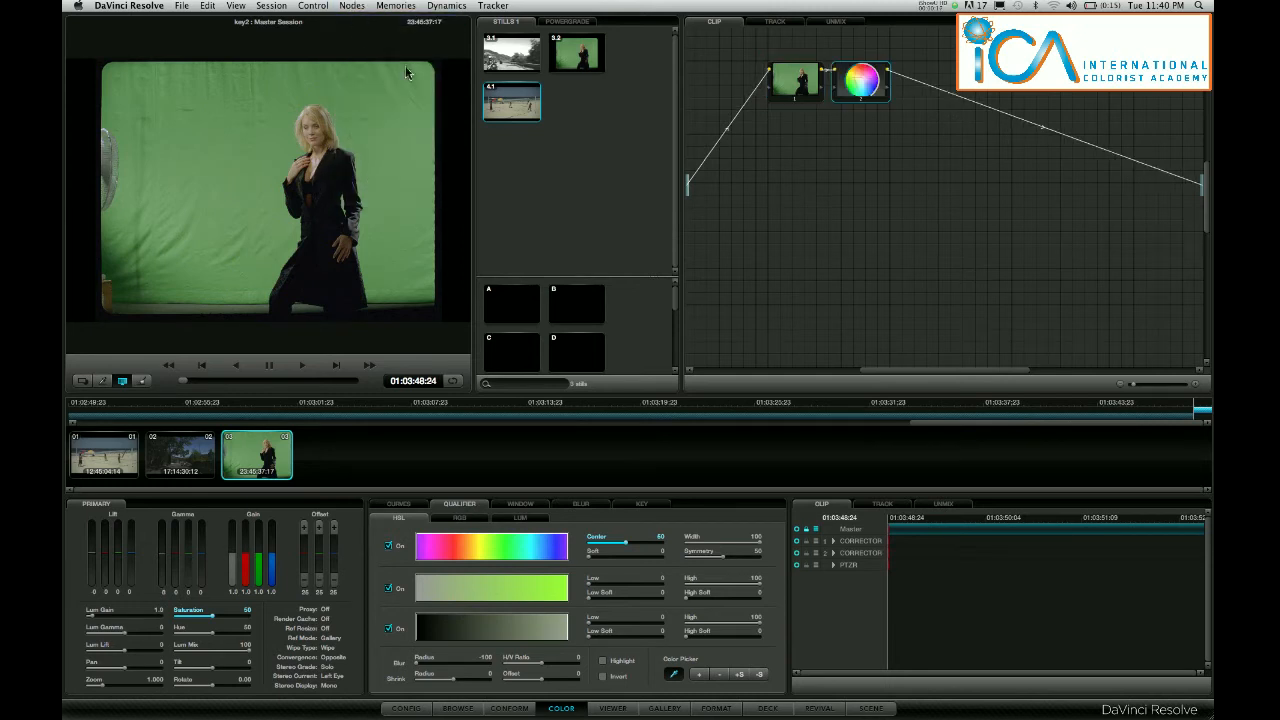
pyautogui.click(857, 82)
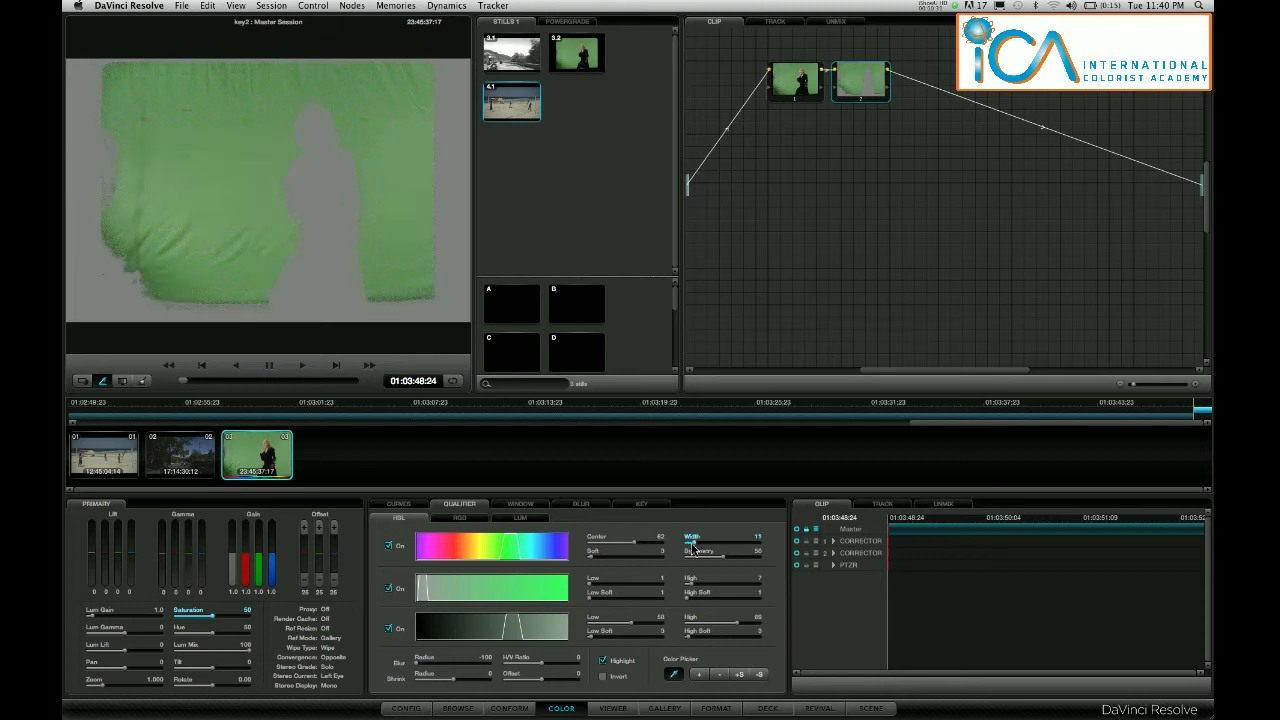
# - Widen the qualifier's Hue Width and lower Luminance Low to refine the green key
pyautogui.moveTo(690, 547); pyautogui.dragTo(702, 547)
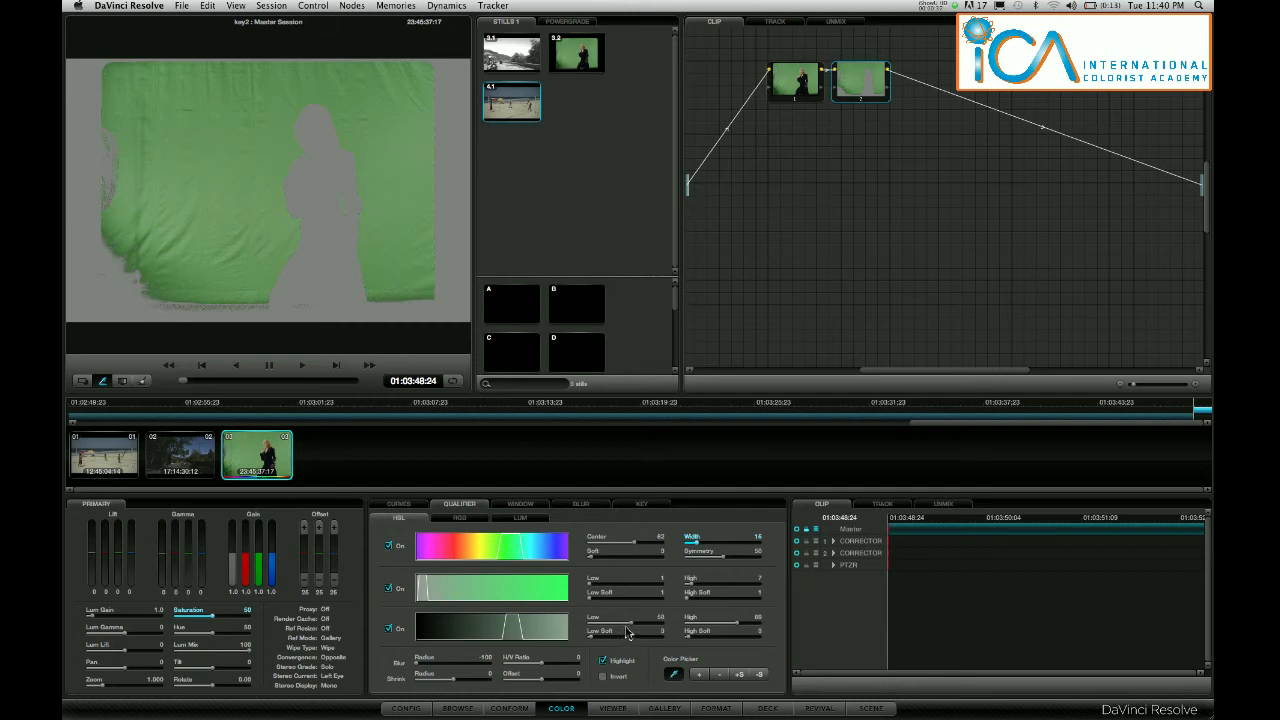
pyautogui.moveTo(625, 622); pyautogui.dragTo(640, 622)
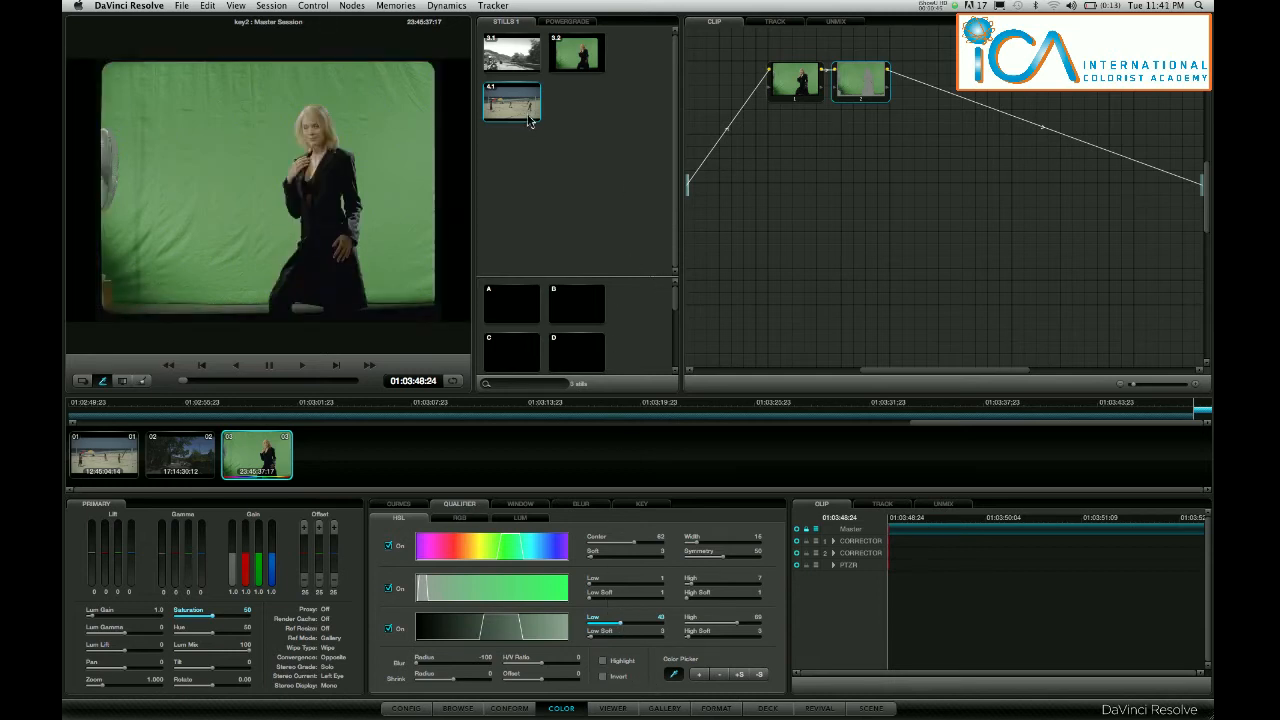
# - Load the beach still from the Gallery as a horizontal split-screen wipe
pyautogui.rightClick(512, 110)
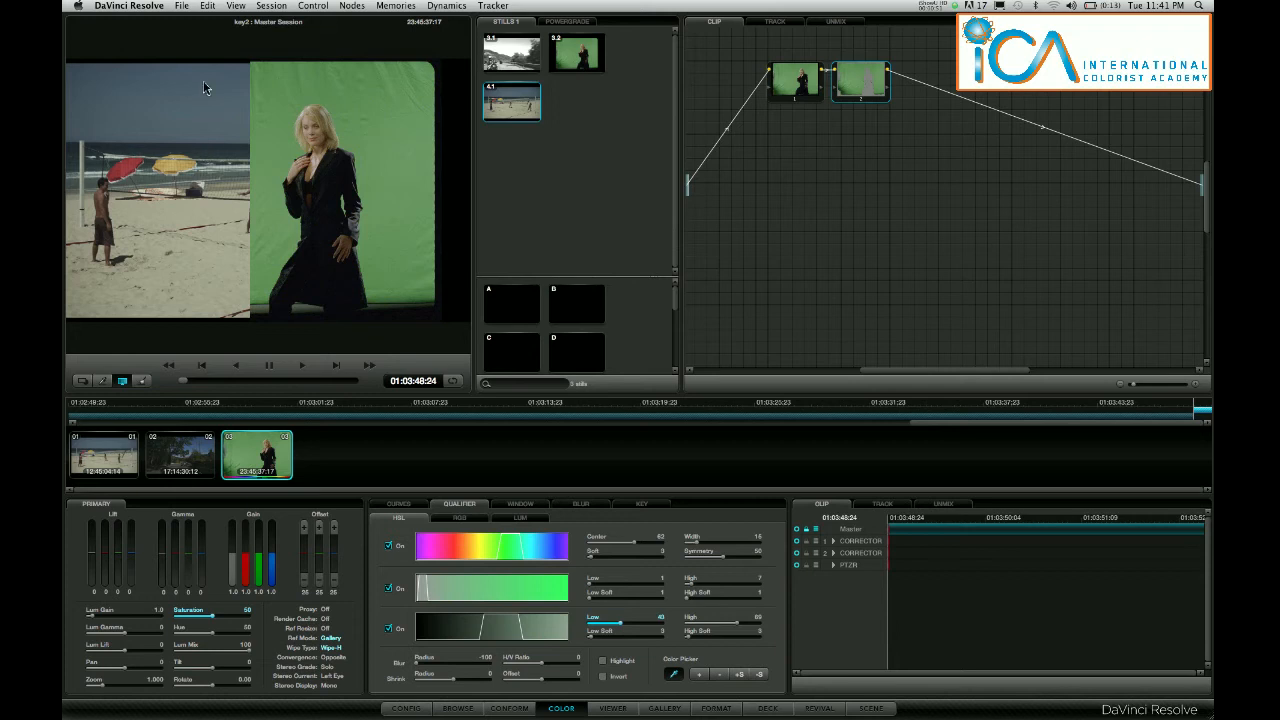
pyautogui.moveTo(261, 213)
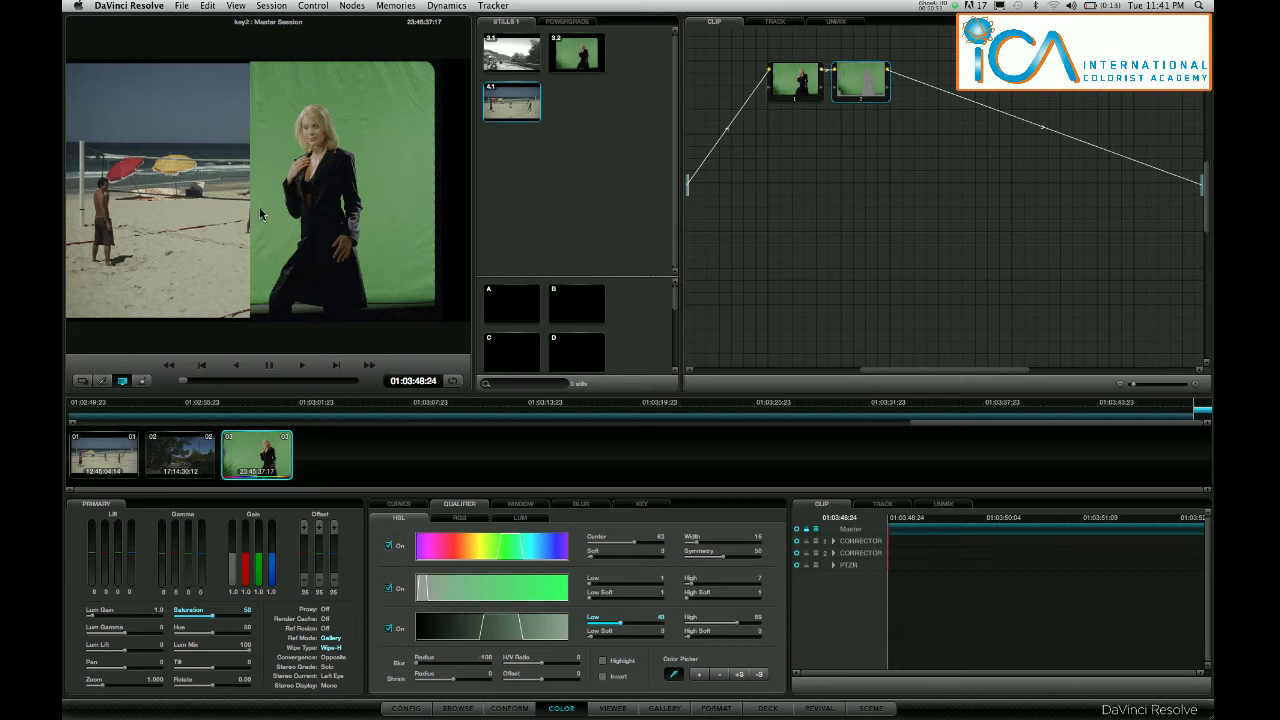
pyautogui.moveTo(280, 200)
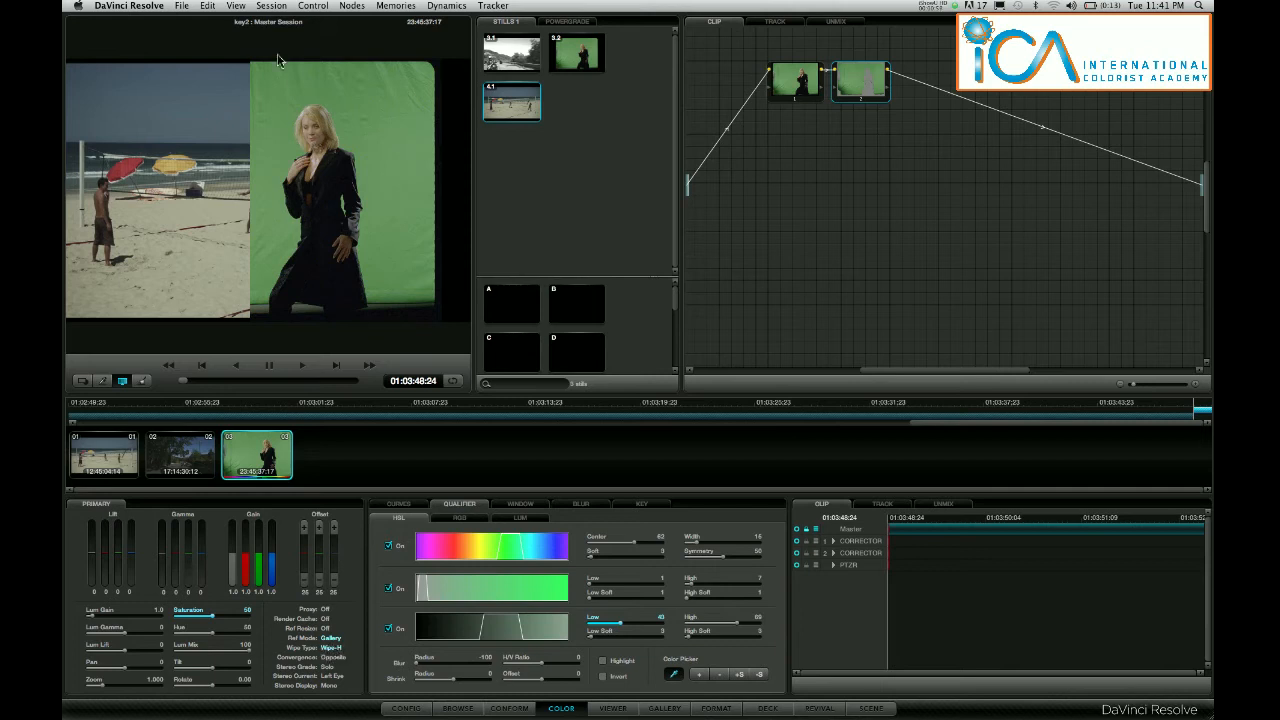
# - Make the still comparison a vertical split, then switch the wipe type to Wipe-A alpha
pyautogui.click(232, 7)
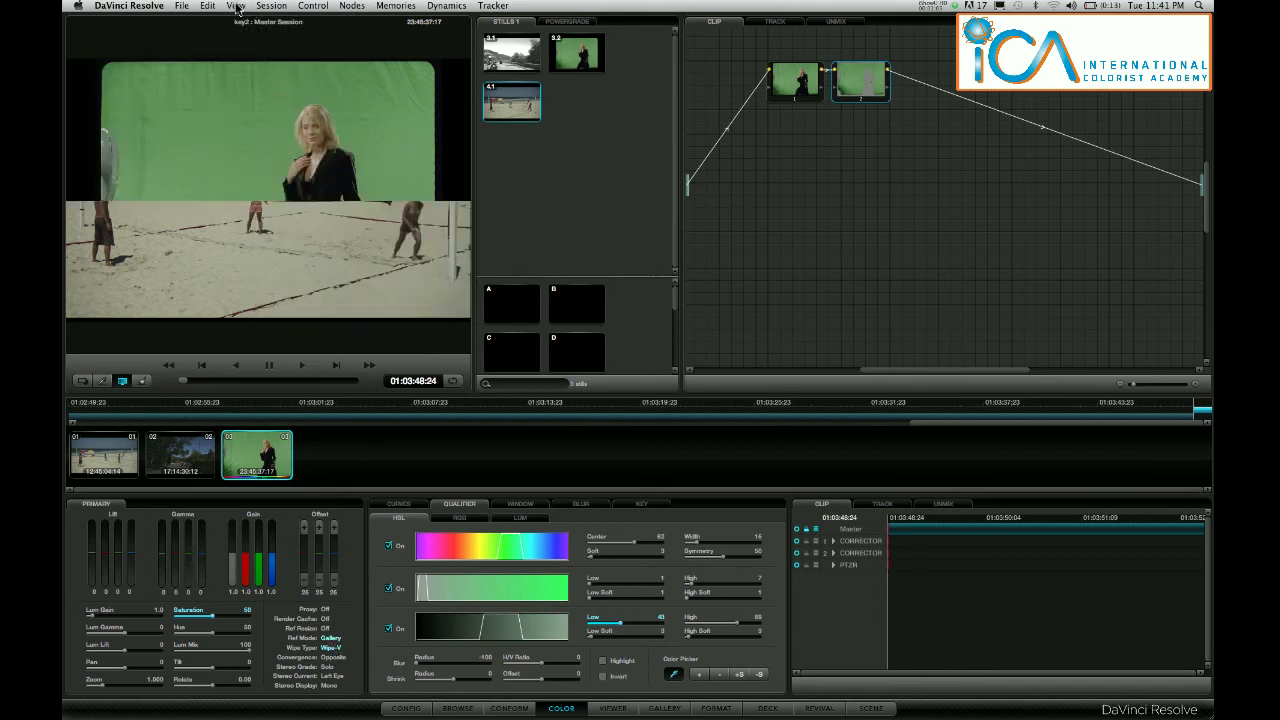
pyautogui.click(268, 6)
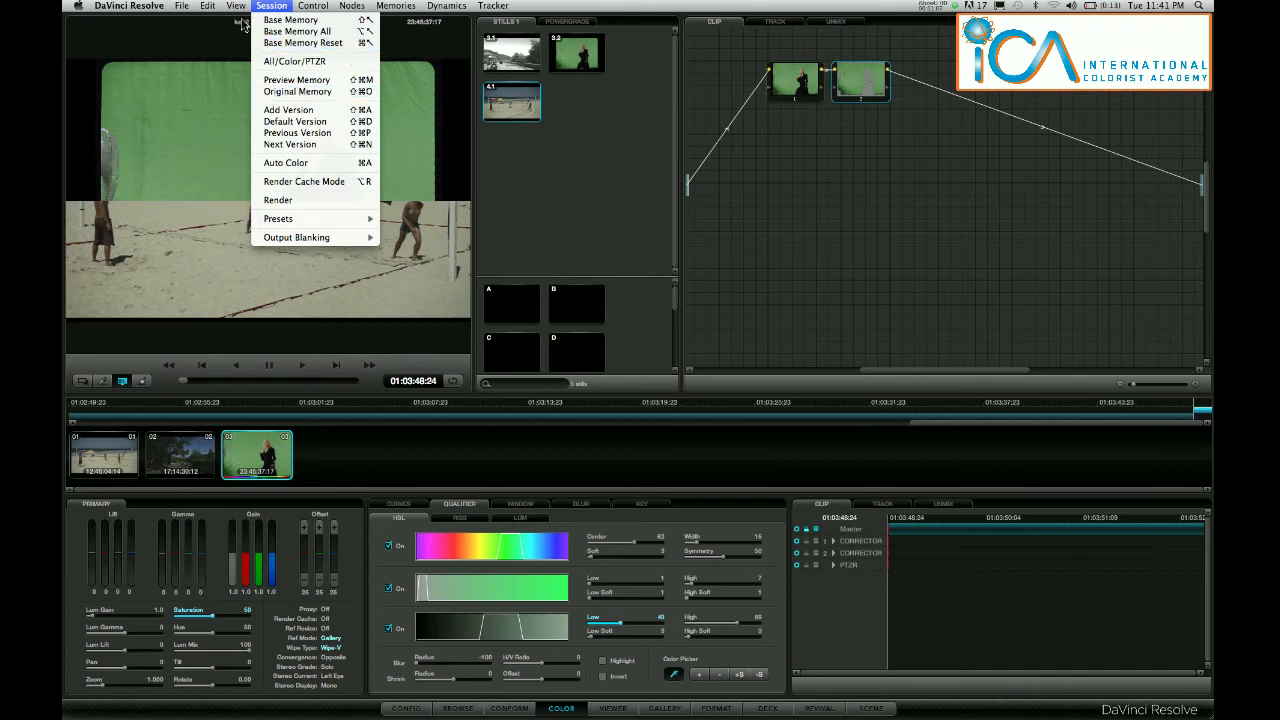
pyautogui.click(219, 7)
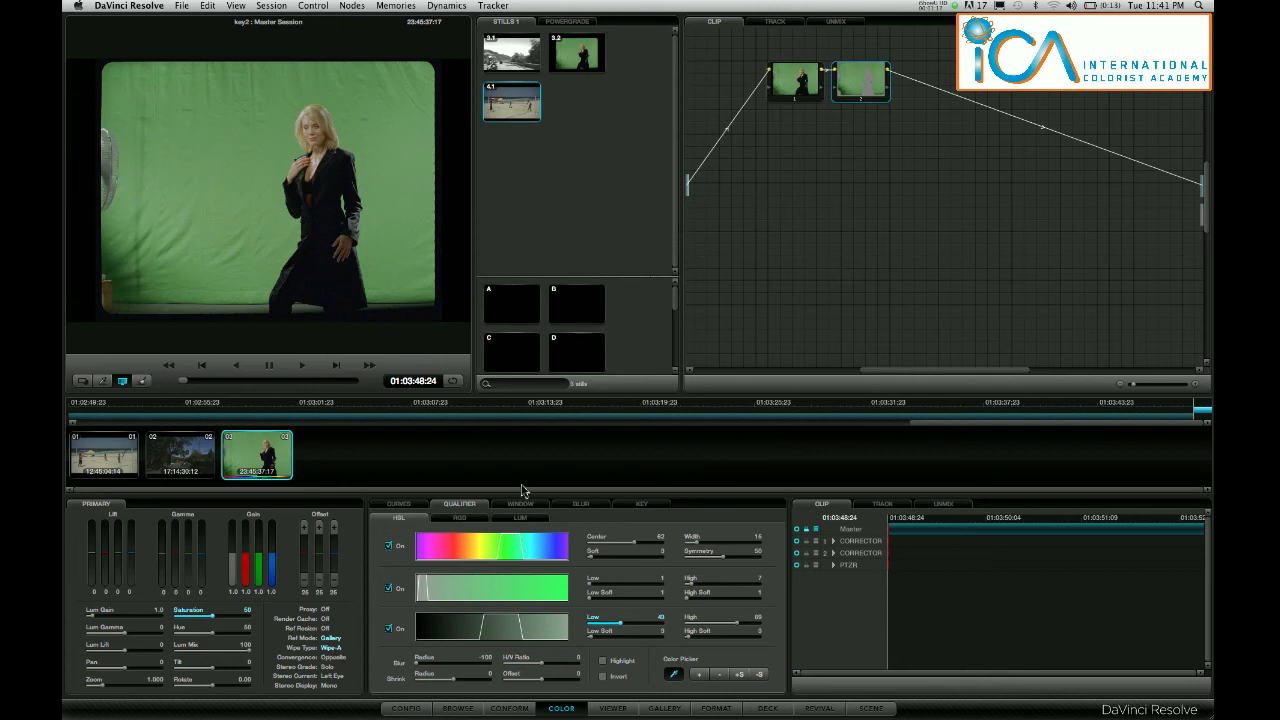
pyautogui.moveTo(1195, 214)
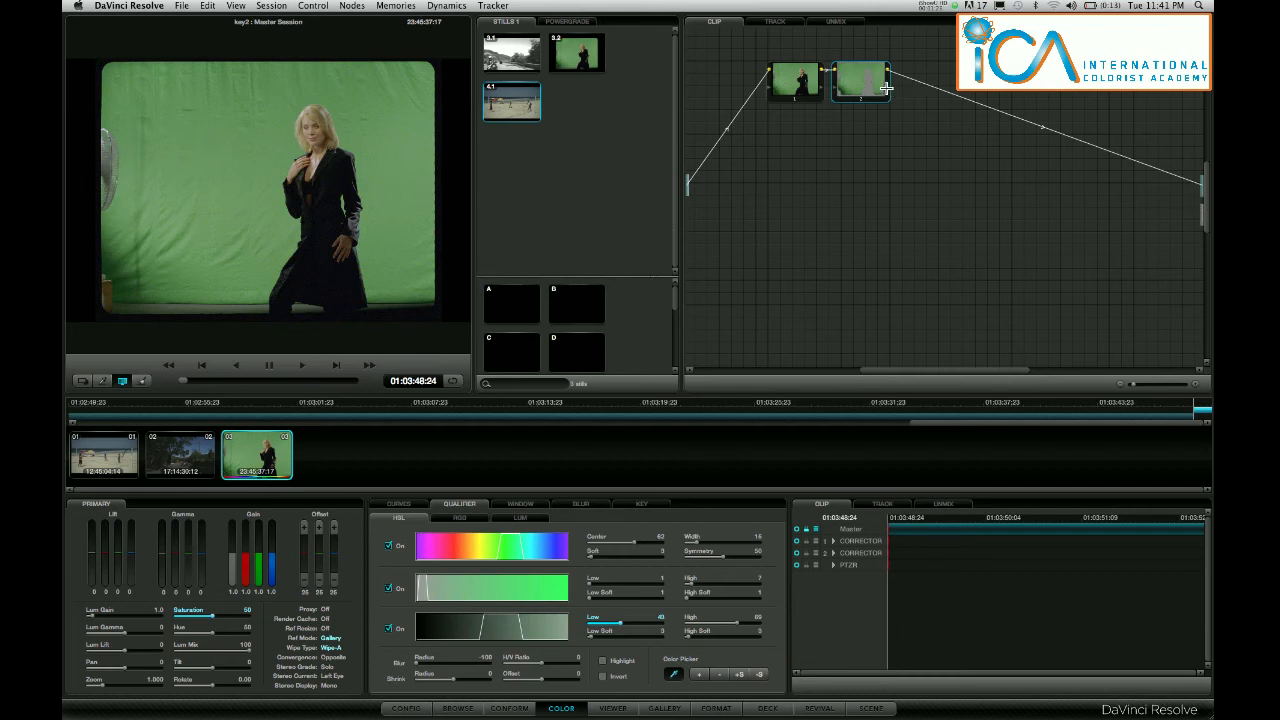
pyautogui.moveTo(1054, 163)
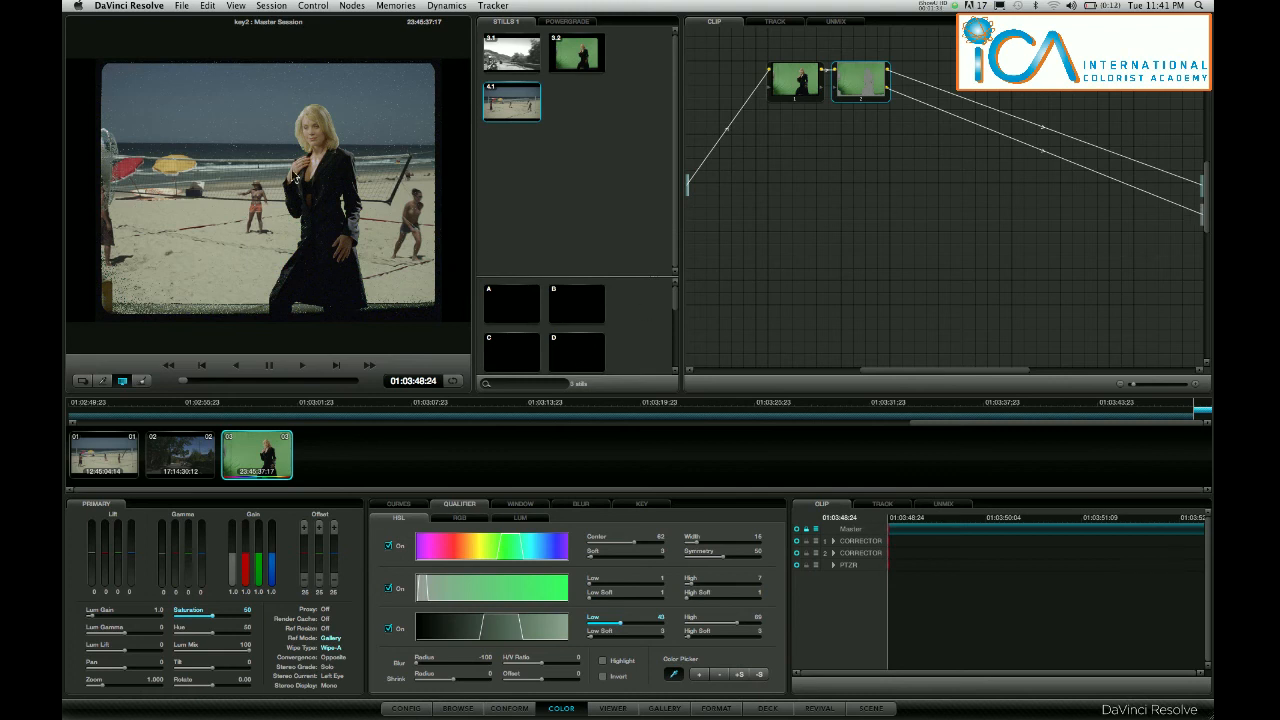
pyautogui.moveTo(275, 257)
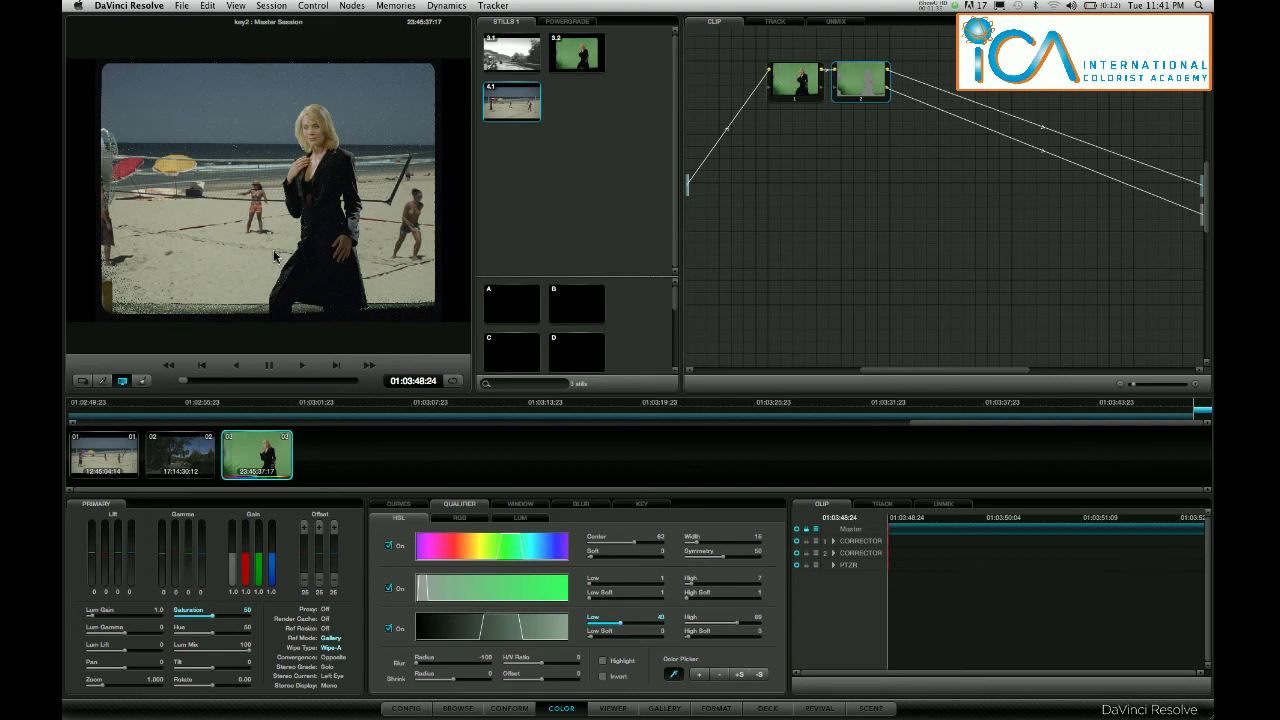